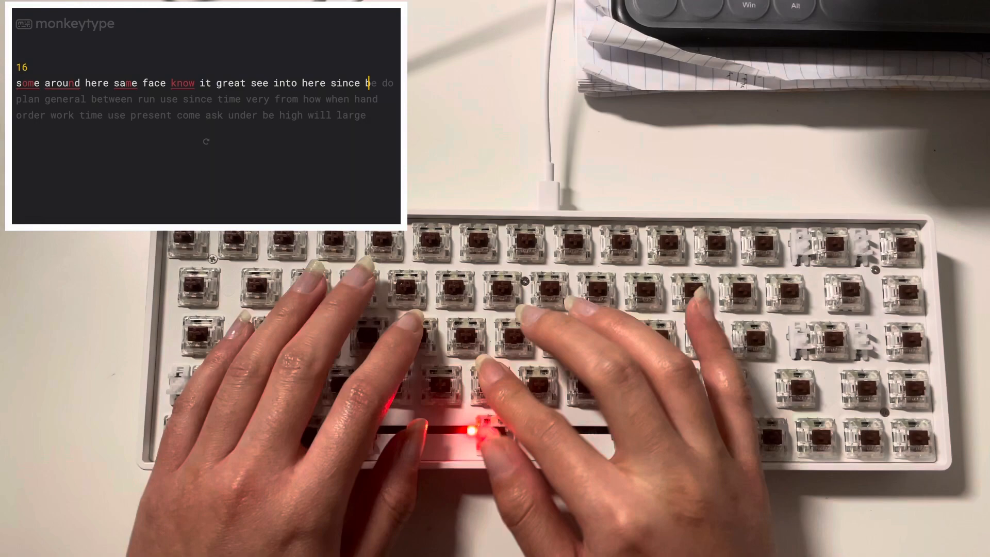
{"action": "type", "text": "plan"}
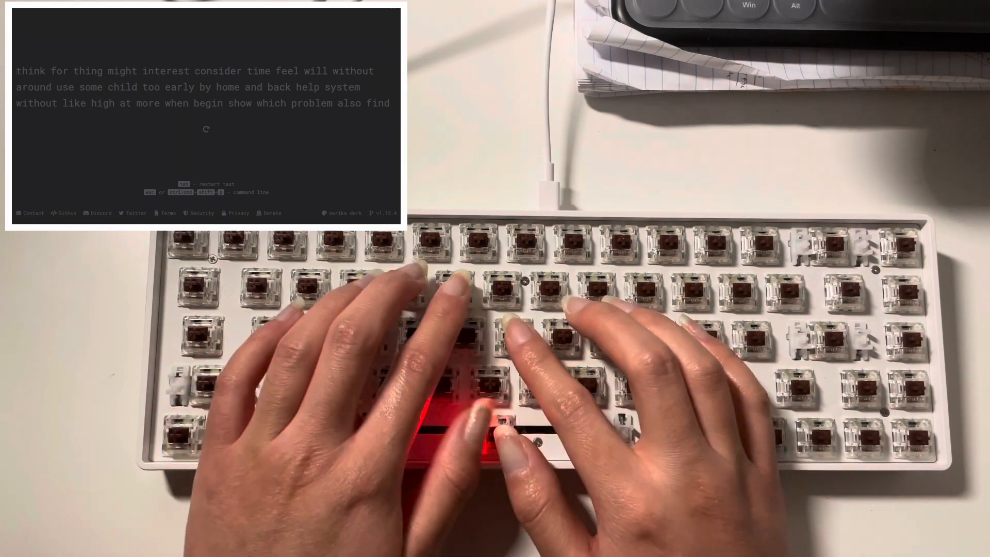
{"action": "type", "text": "some"}
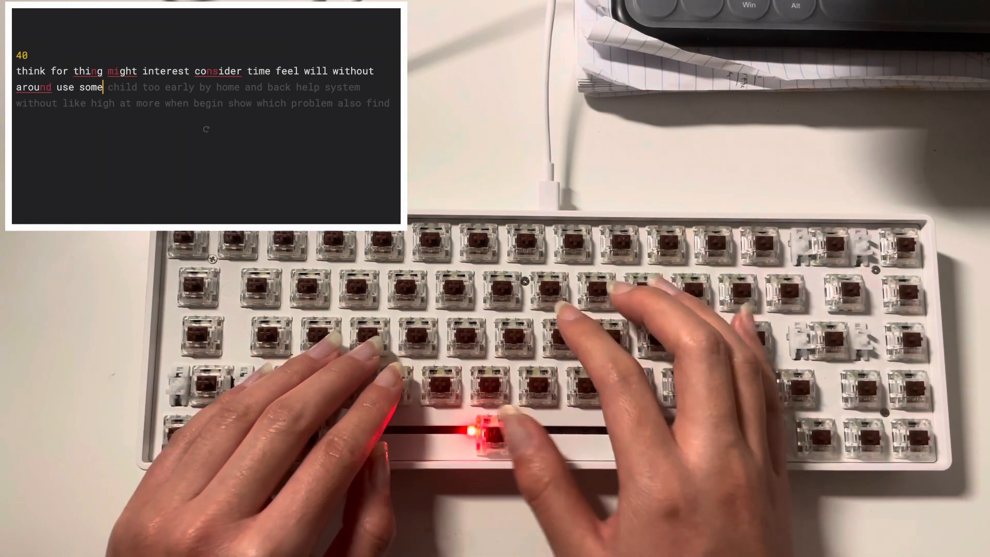
{"action": "type", "text": "child"}
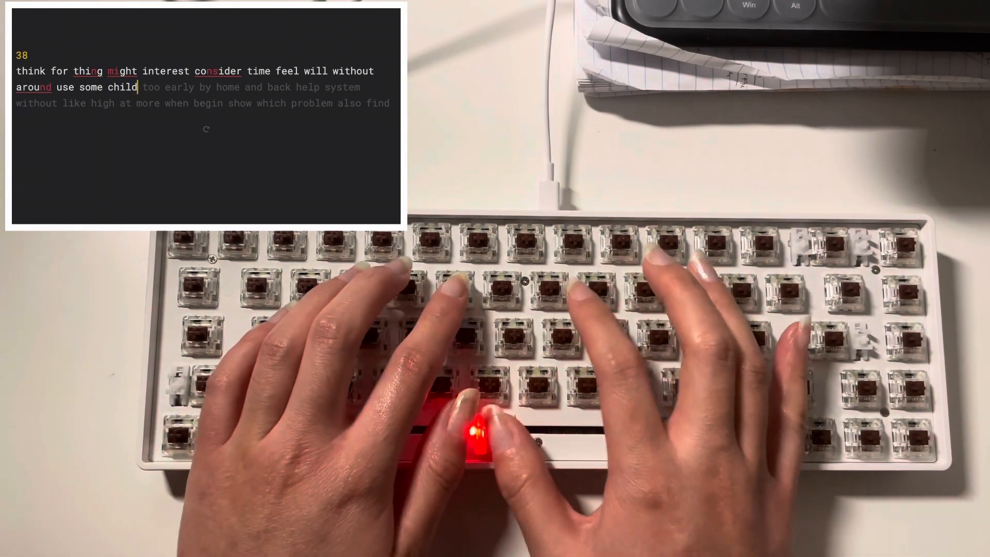